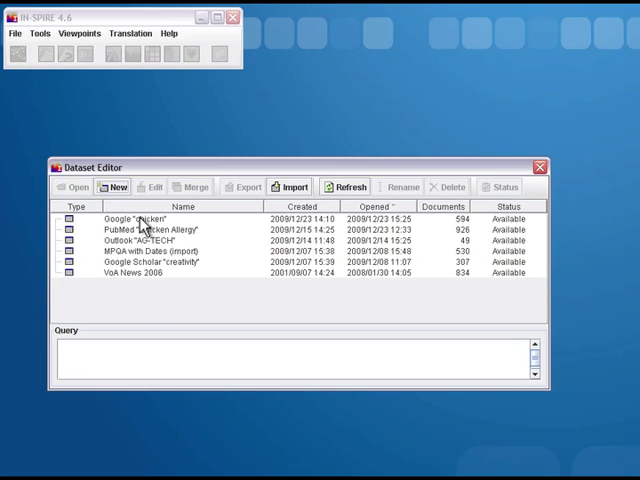
Select the Google "chicken" dataset in the Dataset Editor to open its Galaxy view.
{"action": "left_click", "coordinate": [140, 219]}
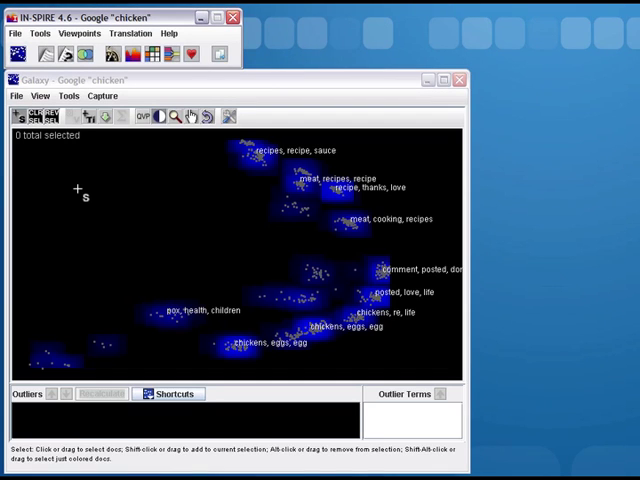
{"action": "mouse_move", "coordinate": [209, 219]}
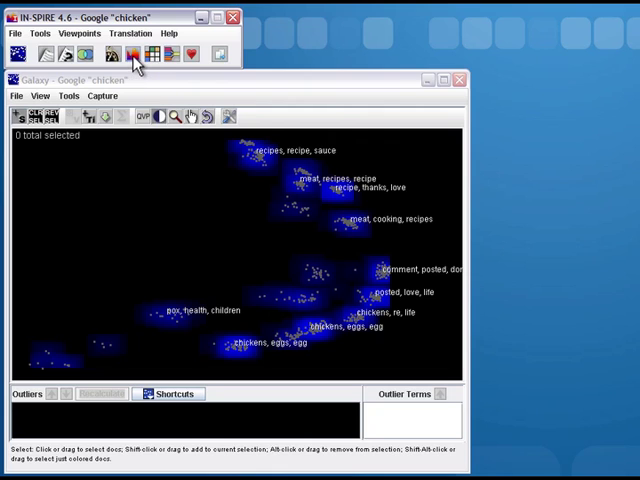
{"action": "mouse_move", "coordinate": [145, 56]}
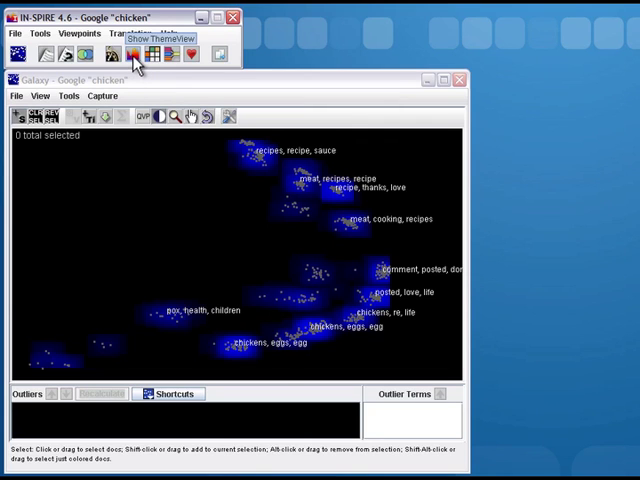
{"action": "left_click", "coordinate": [141, 54]}
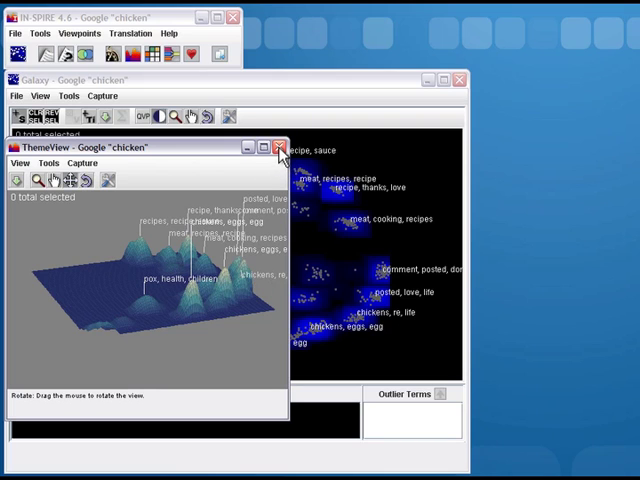
{"action": "left_click", "coordinate": [280, 146]}
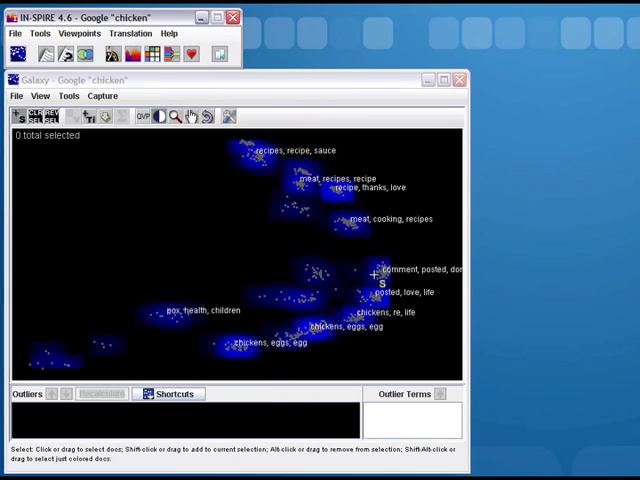
{"action": "mouse_move", "coordinate": [88, 344]}
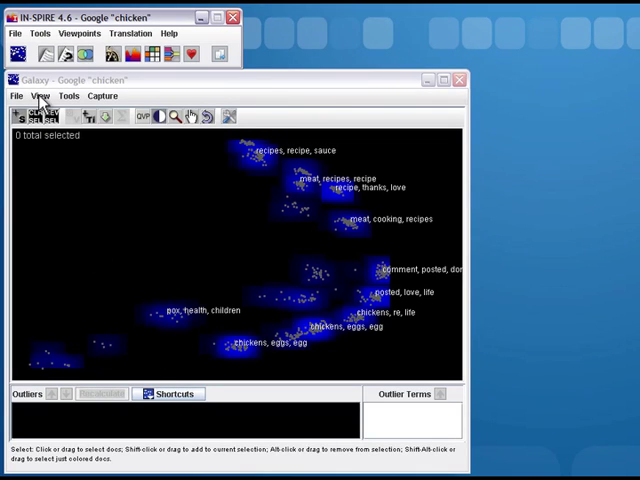
In Peak Label Settings, raise the number of labels to 17 and adjust words per label.
{"action": "left_click", "coordinate": [42, 95]}
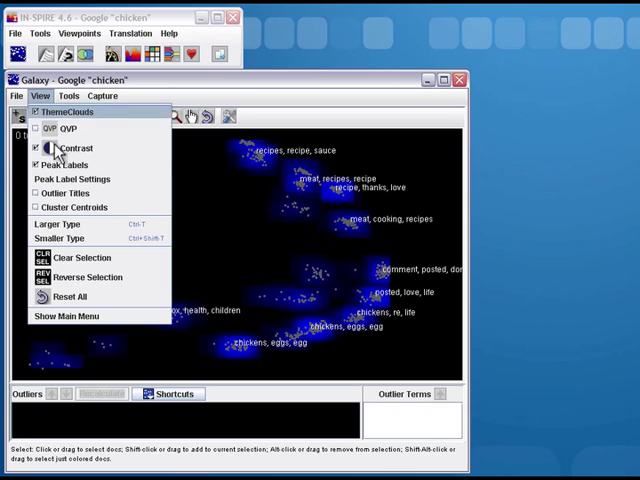
{"action": "mouse_move", "coordinate": [72, 179]}
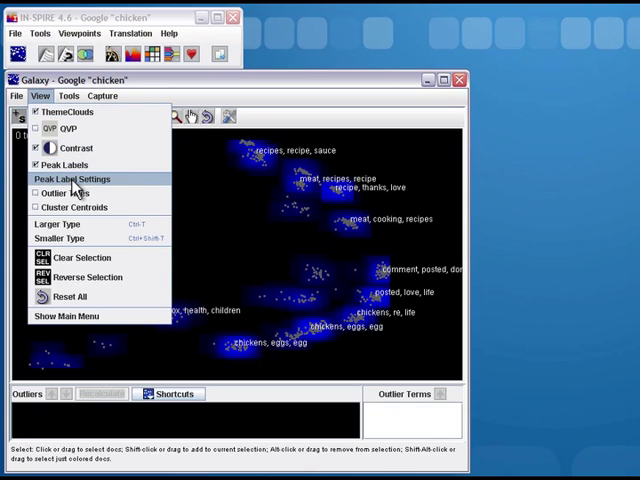
{"action": "left_click", "coordinate": [71, 178]}
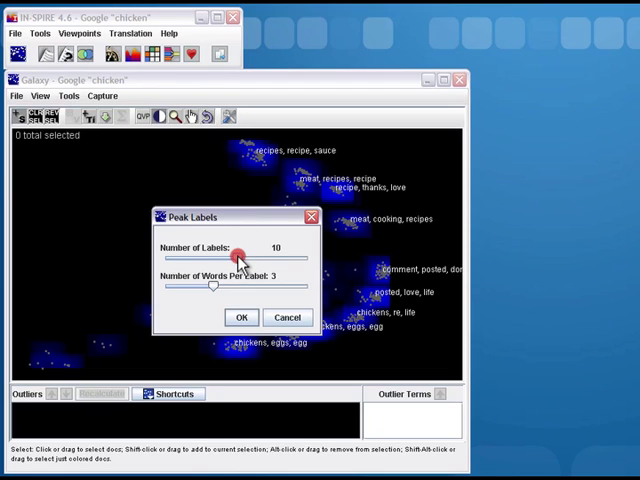
{"action": "left_click_drag", "start_coordinate": [240, 257], "coordinate": [270, 257]}
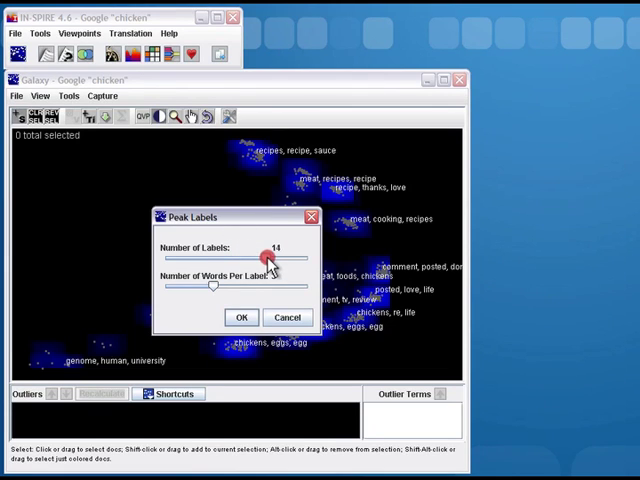
{"action": "left_click_drag", "start_coordinate": [272, 258], "coordinate": [295, 258]}
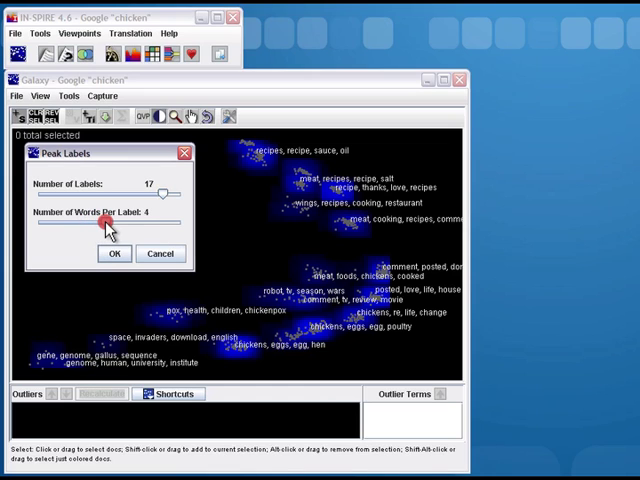
{"action": "left_click_drag", "start_coordinate": [118, 226], "coordinate": [140, 226]}
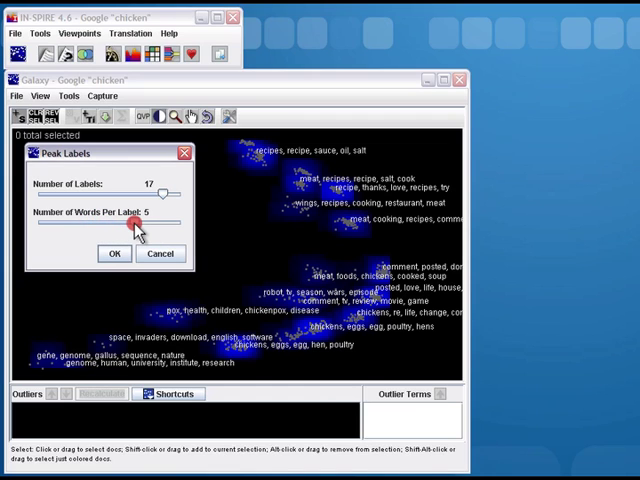
{"action": "left_click_drag", "start_coordinate": [138, 231], "coordinate": [163, 231]}
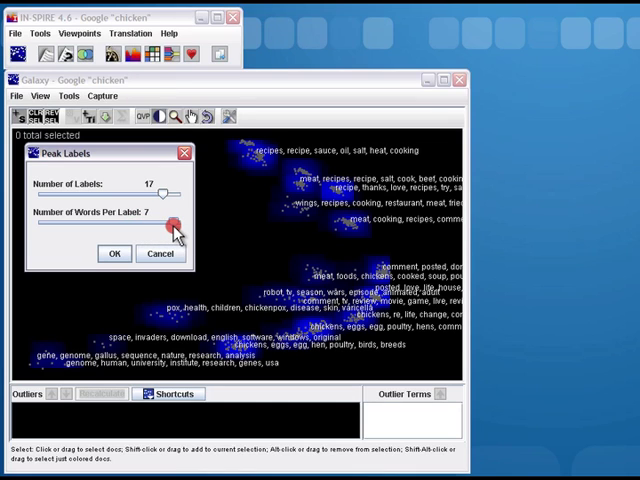
{"action": "left_click_drag", "start_coordinate": [175, 222], "coordinate": [85, 222]}
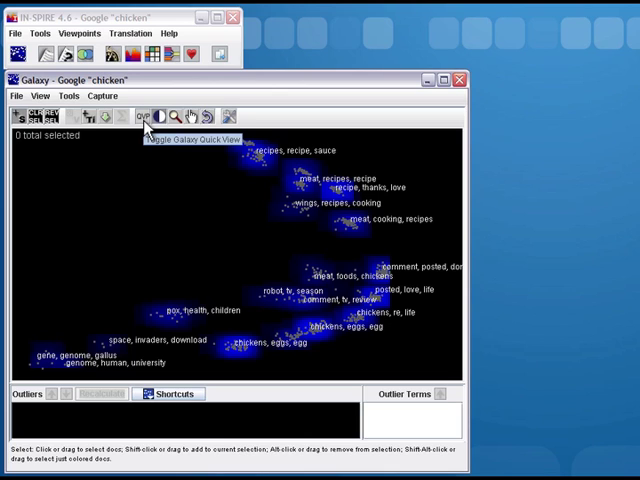
Show Galaxy Quick View and select the 76 documents around the recipes/sauce peak.
{"action": "left_click", "coordinate": [150, 116]}
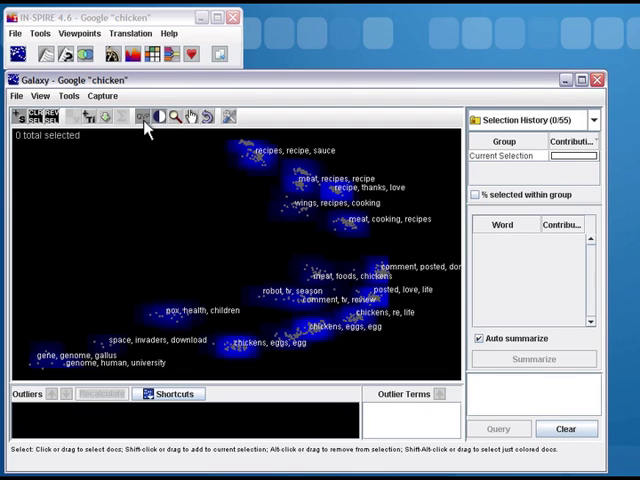
{"action": "mouse_move", "coordinate": [526, 362]}
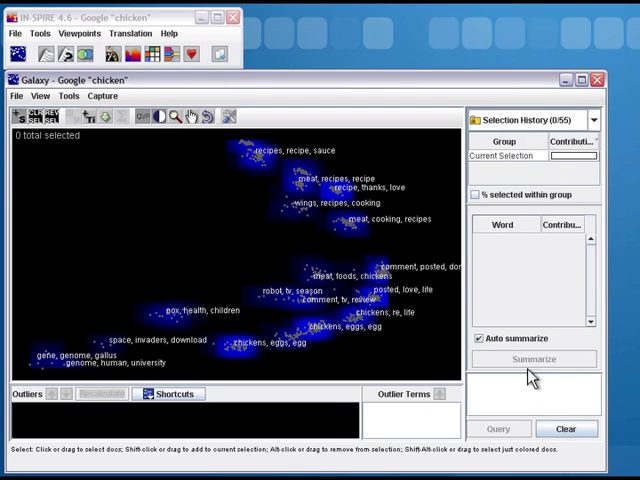
{"action": "left_click", "coordinate": [479, 338]}
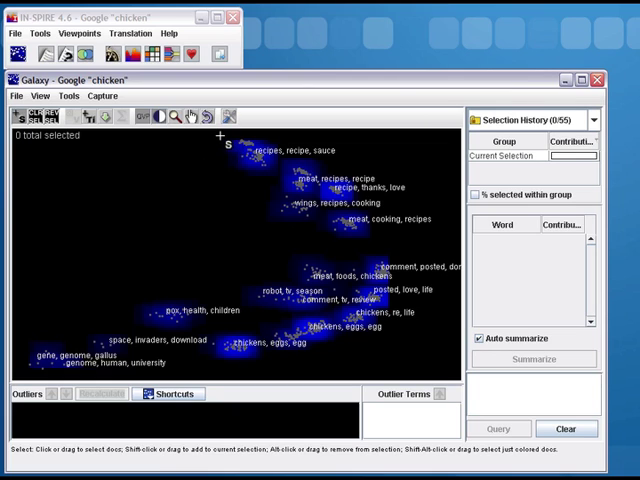
{"action": "left_click_drag", "start_coordinate": [222, 152], "coordinate": [278, 176]}
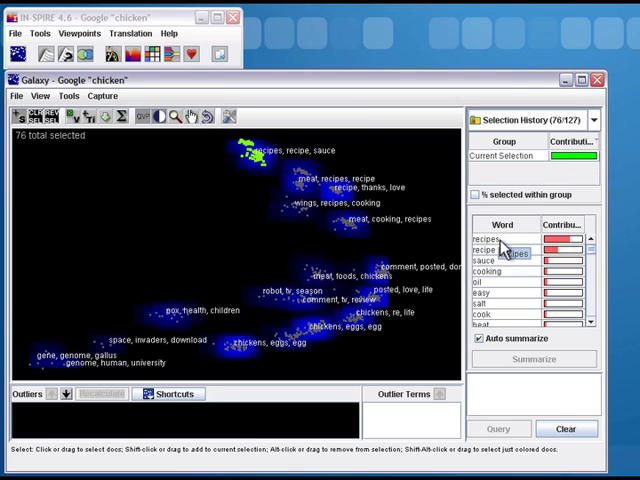
{"action": "mouse_move", "coordinate": [520, 303]}
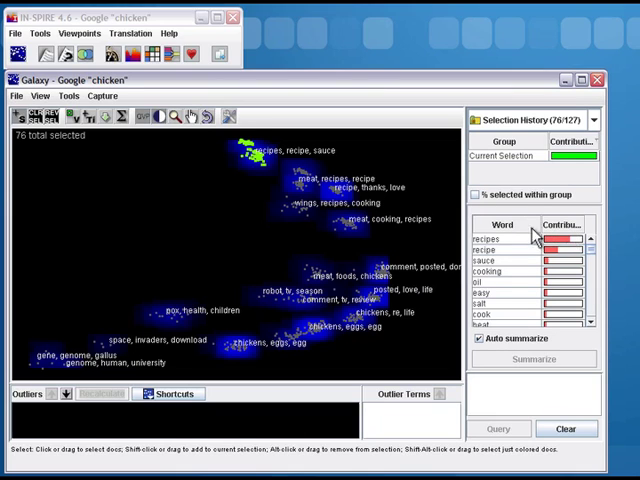
{"action": "mouse_move", "coordinate": [497, 253]}
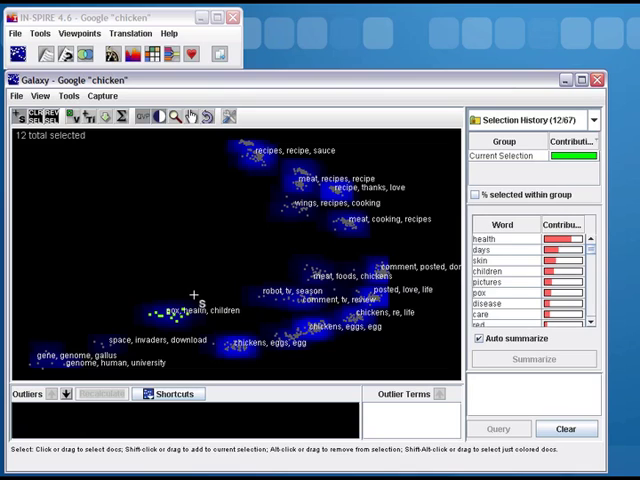
{"action": "mouse_move", "coordinate": [222, 220]}
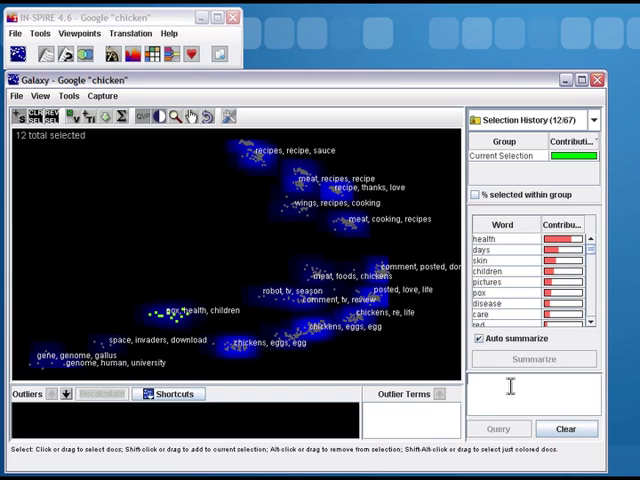
Query for KFC, selecting 28 documents, and turn off the galaxy density shading.
{"action": "type", "text": "KFC"}
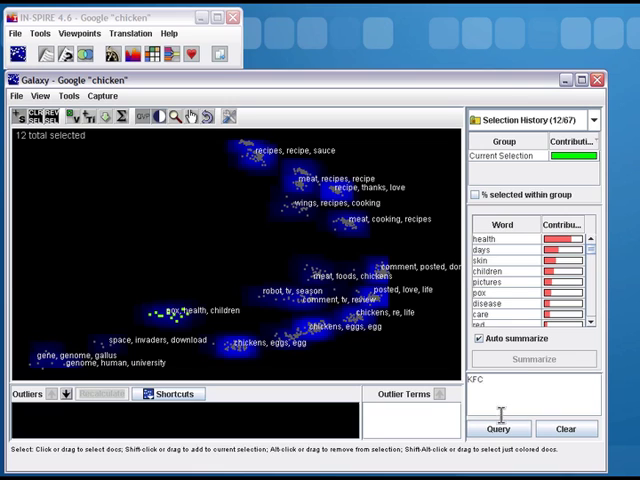
{"action": "left_click", "coordinate": [499, 428]}
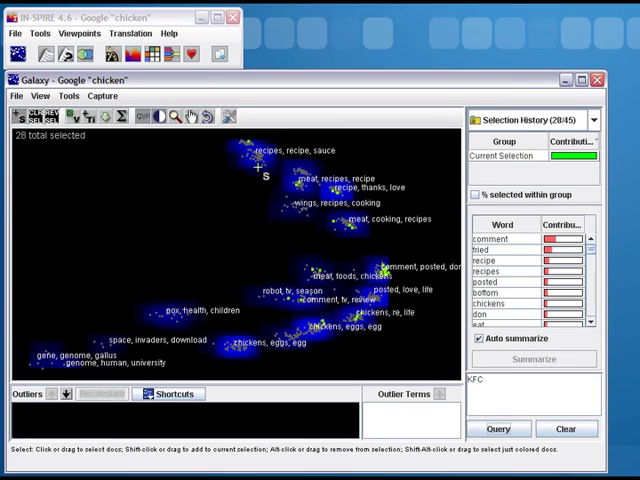
{"action": "mouse_move", "coordinate": [318, 349]}
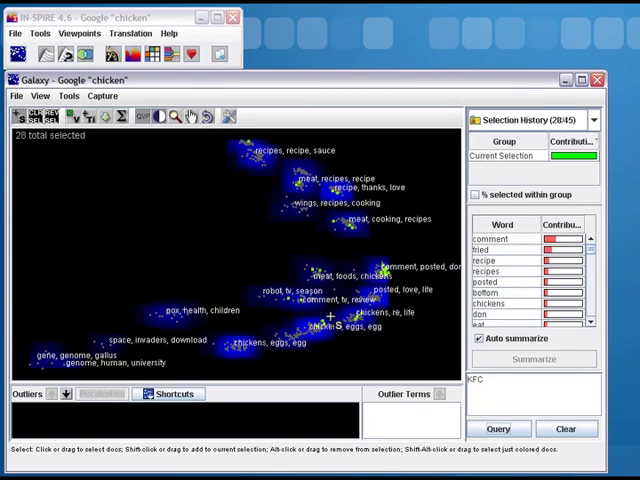
{"action": "mouse_move", "coordinate": [298, 163]}
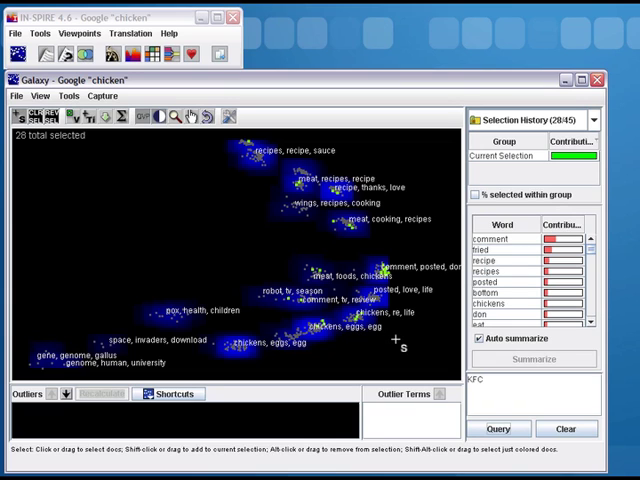
{"action": "mouse_move", "coordinate": [45, 112]}
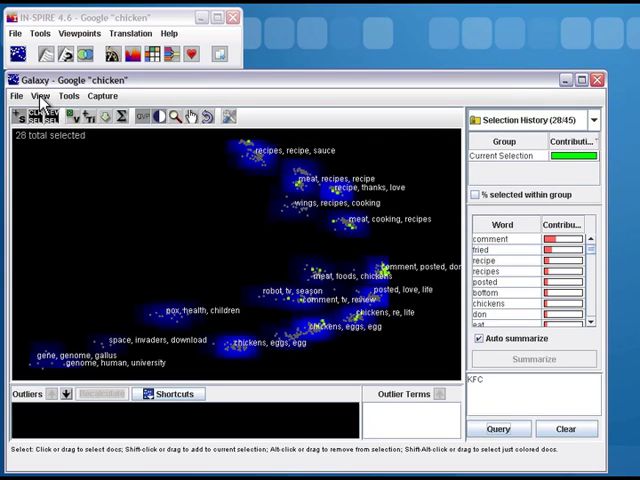
{"action": "left_click", "coordinate": [42, 95]}
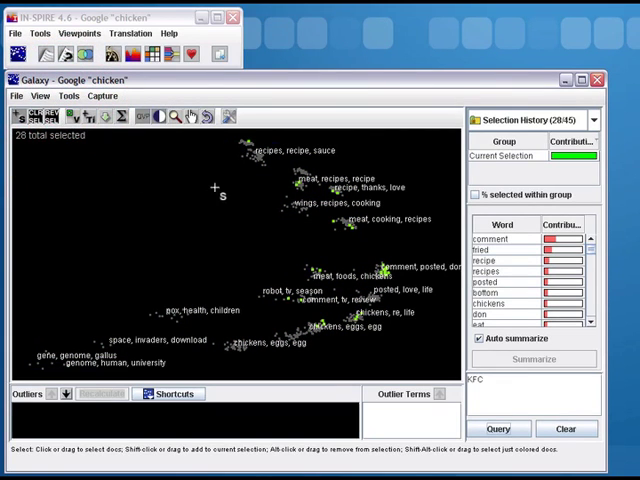
{"action": "mouse_move", "coordinate": [330, 245]}
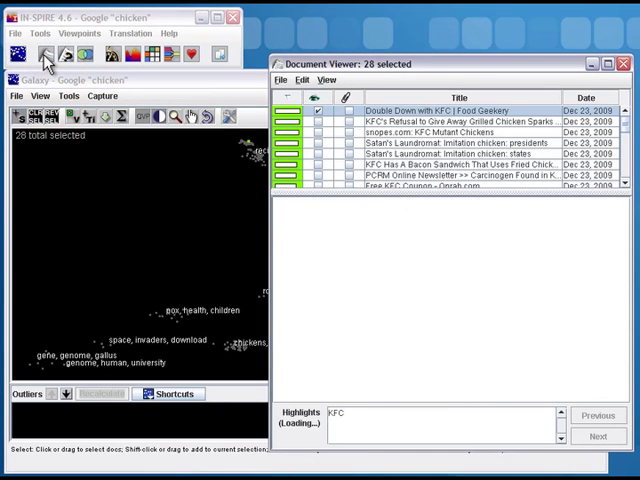
Read the selected KFC documents in the Document Viewer, stepping to the next highlight.
{"action": "left_click", "coordinate": [445, 111]}
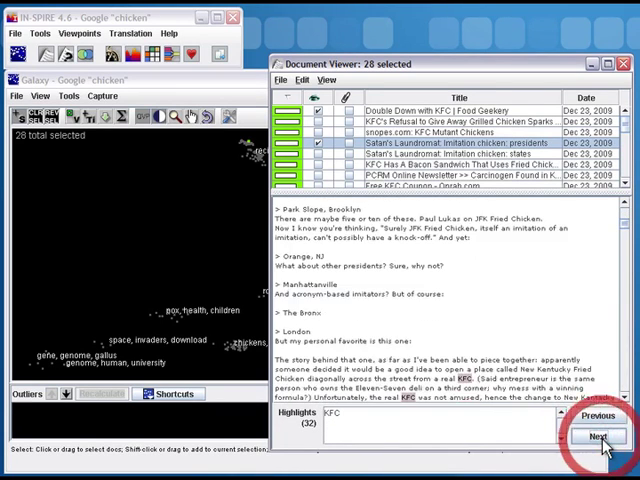
{"action": "left_click", "coordinate": [596, 439]}
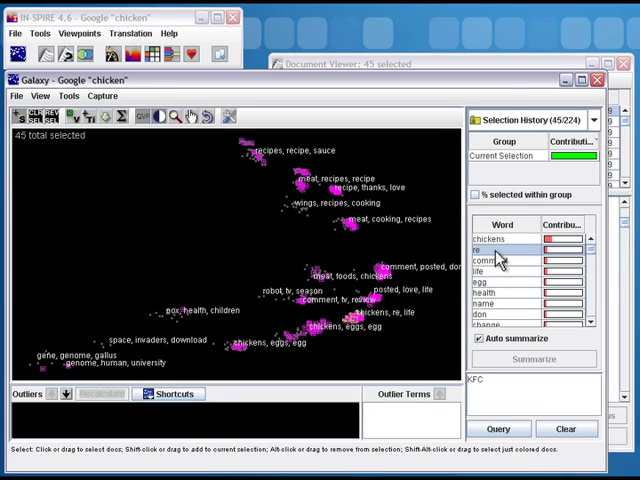
Add the term 're' to Outliers, acknowledge the warning, and recalculate the galaxy.
{"action": "right_click", "coordinate": [500, 260]}
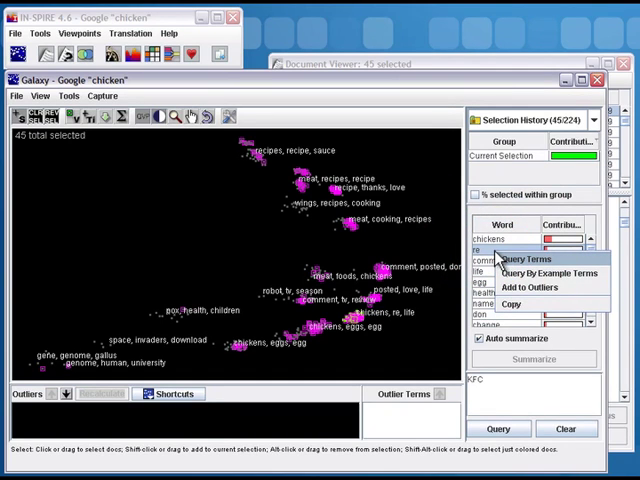
{"action": "mouse_move", "coordinate": [551, 273]}
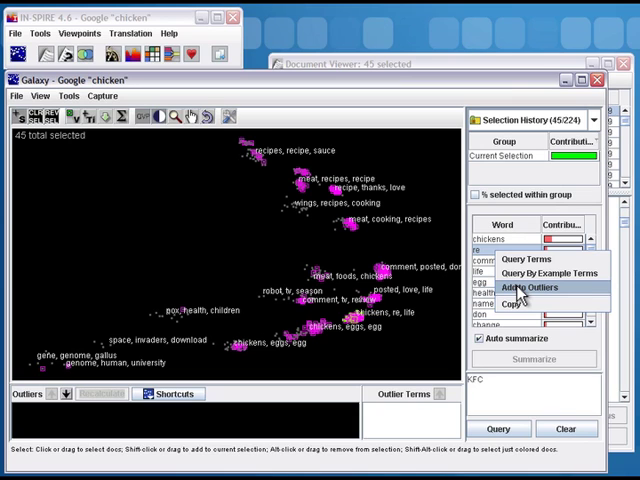
{"action": "left_click", "coordinate": [527, 287]}
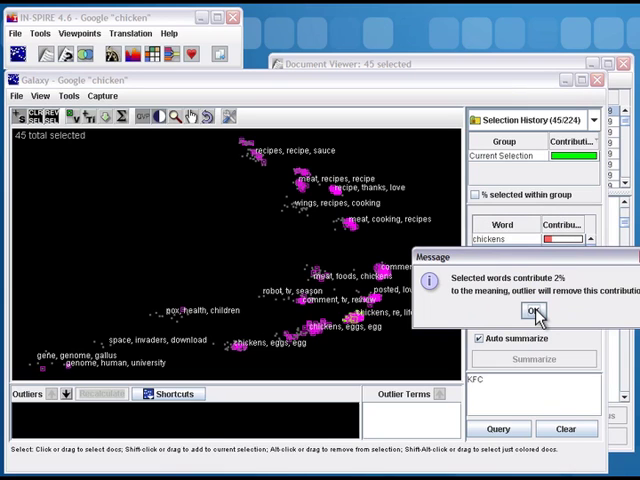
{"action": "left_click", "coordinate": [538, 311]}
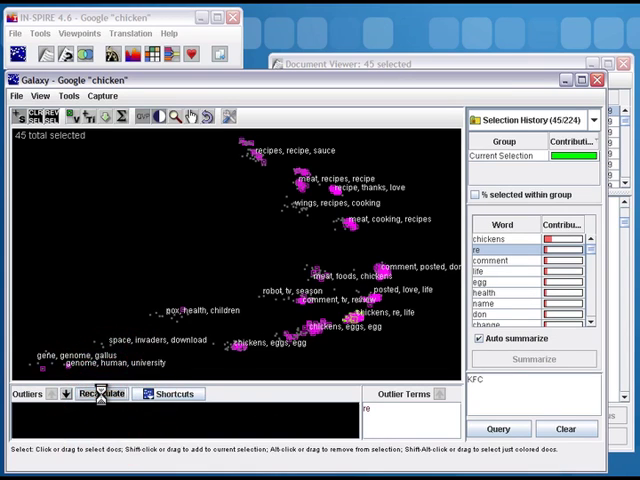
{"action": "left_click", "coordinate": [95, 397]}
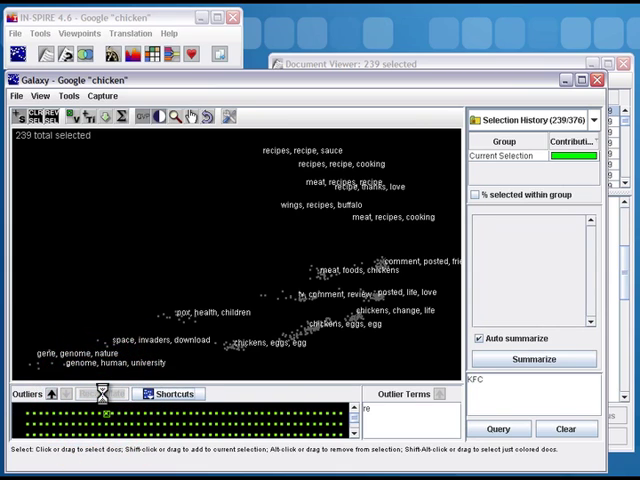
Recalculate the galaxy from the Outliers panel with the recipe documents excluded.
{"action": "left_click", "coordinate": [533, 359]}
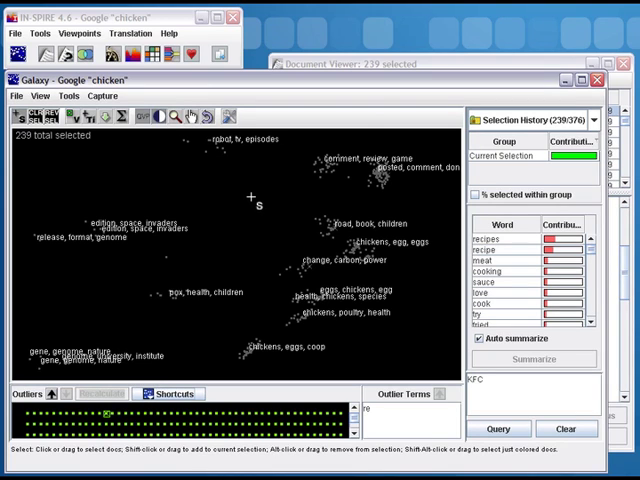
{"action": "mouse_move", "coordinate": [232, 386]}
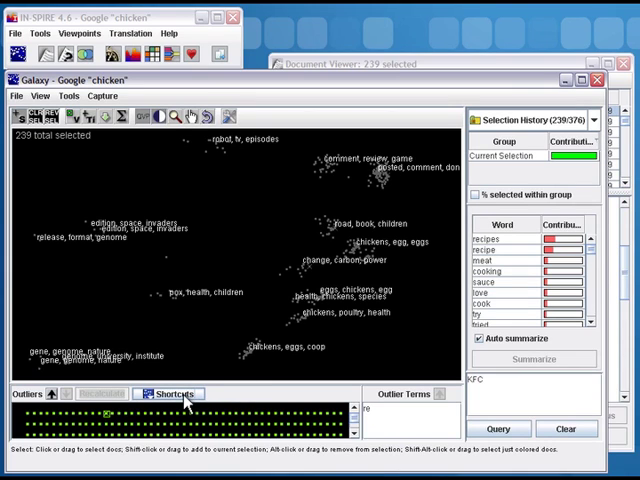
Save the current galaxy as a new shortcut named 'No recipes'.
{"action": "left_click", "coordinate": [172, 394]}
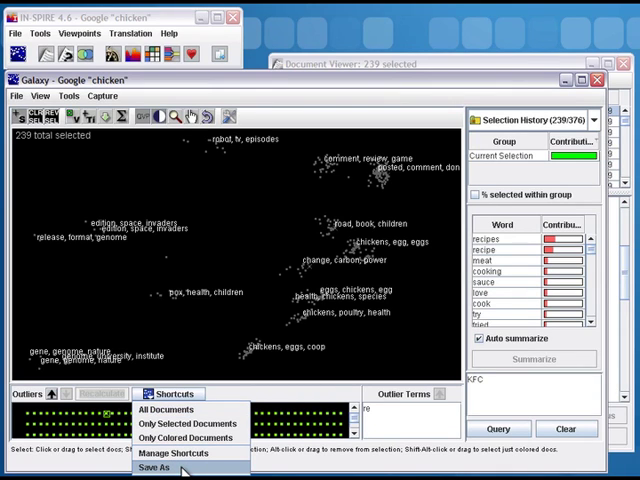
{"action": "left_click", "coordinate": [158, 478]}
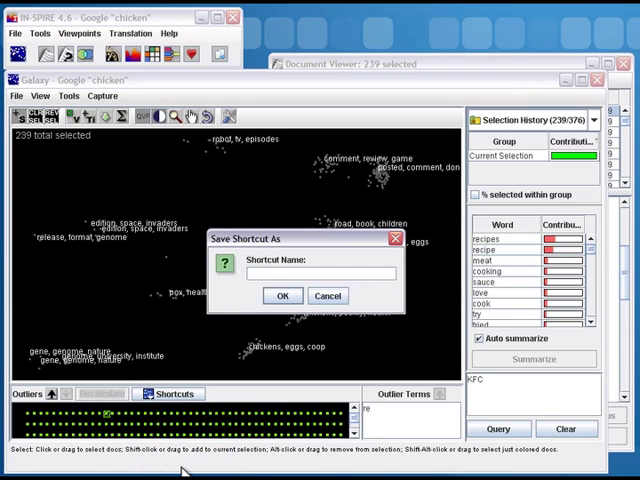
{"action": "type", "text": "No recipes"}
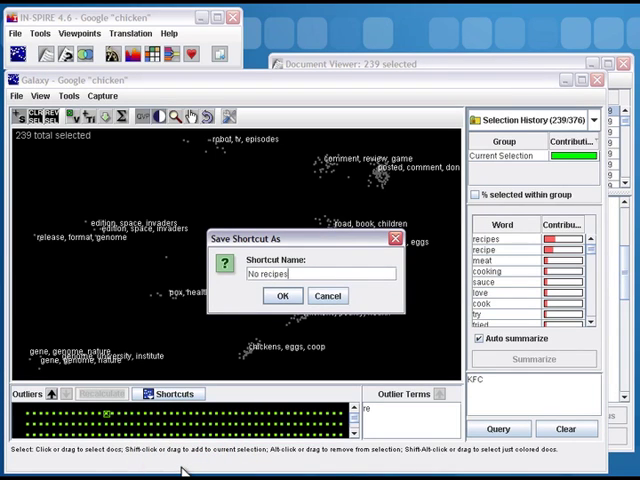
{"action": "left_click", "coordinate": [283, 295]}
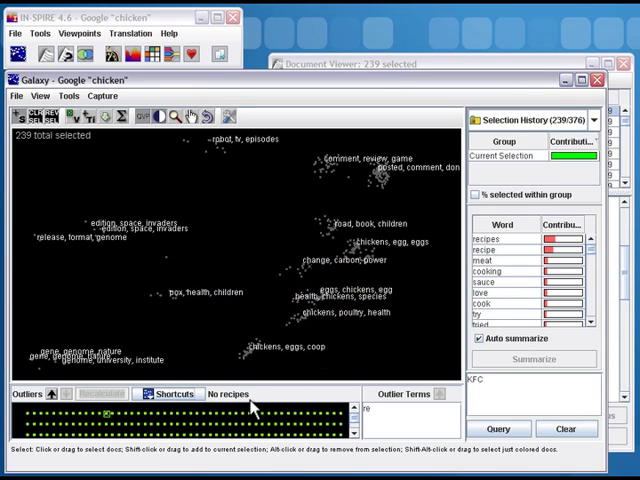
Switch back to the full galaxy, then reload the No recipes shortcut.
{"action": "left_click", "coordinate": [160, 394]}
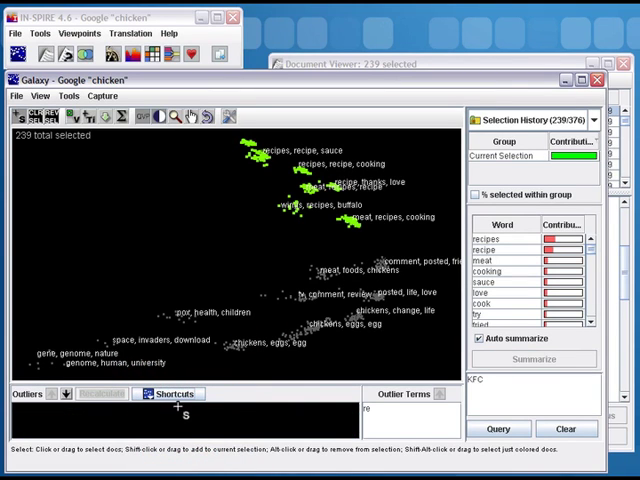
{"action": "left_click", "coordinate": [167, 393]}
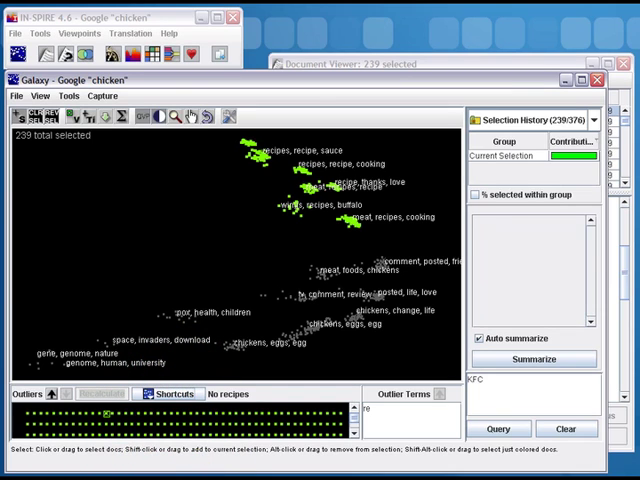
{"action": "left_click", "coordinate": [532, 359]}
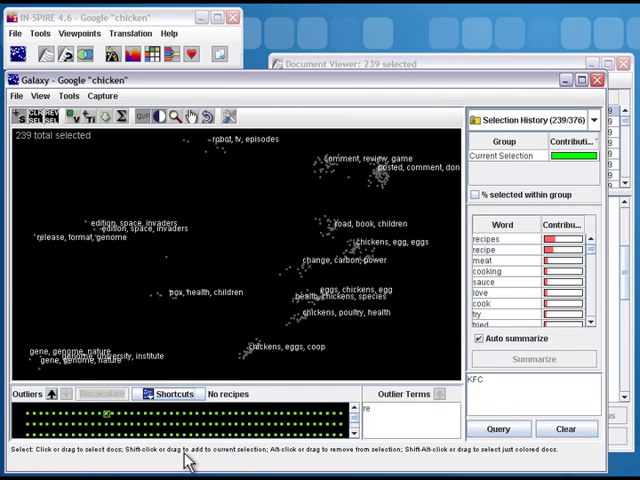